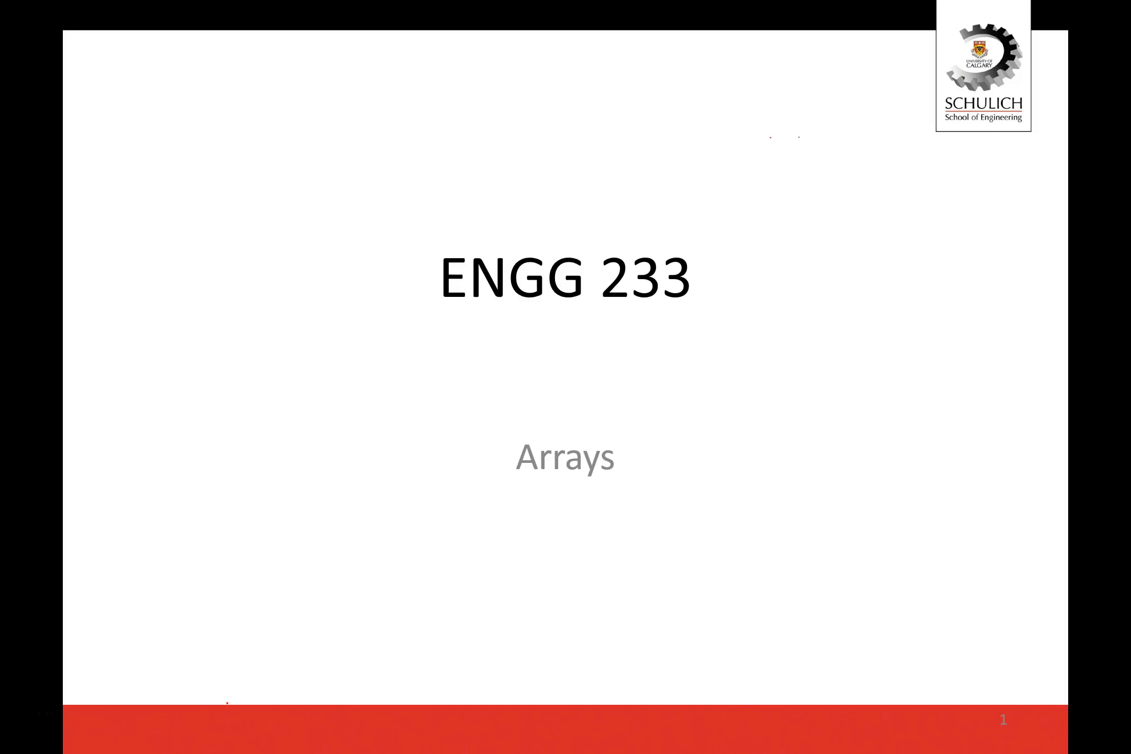
- Leave the Arrays title slide and handwrite 'data' on a Bamboo Paper note page
click(508, 488)
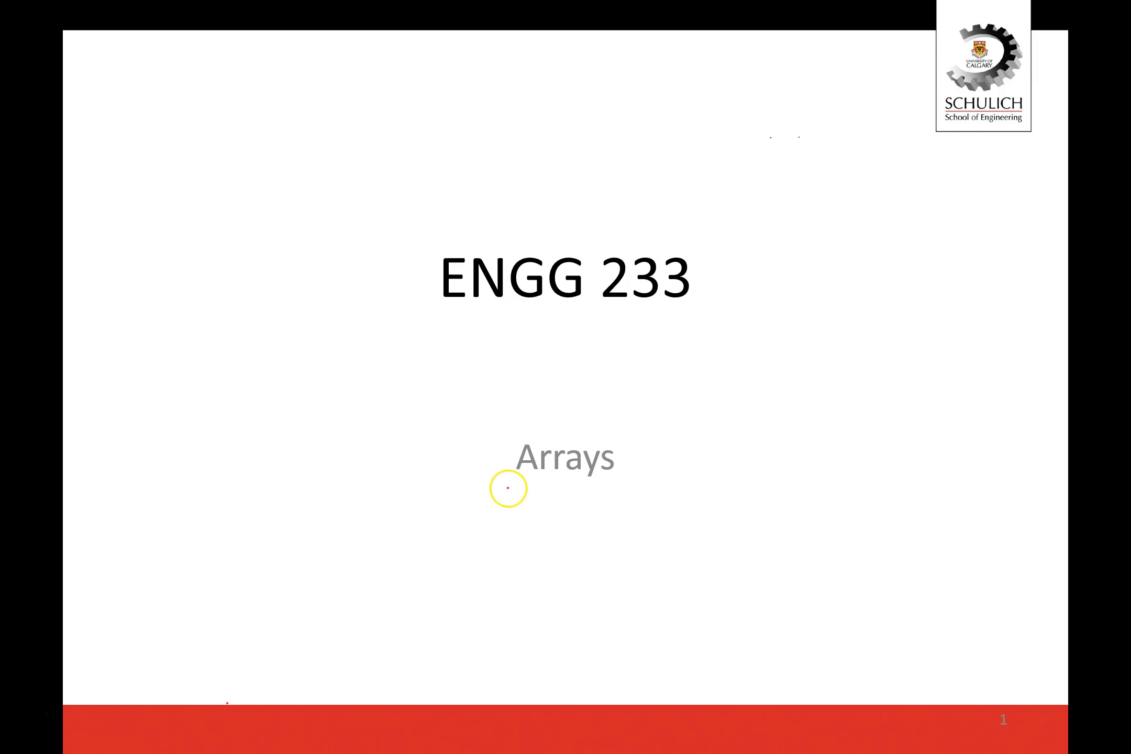
drag(505, 483, 631, 480)
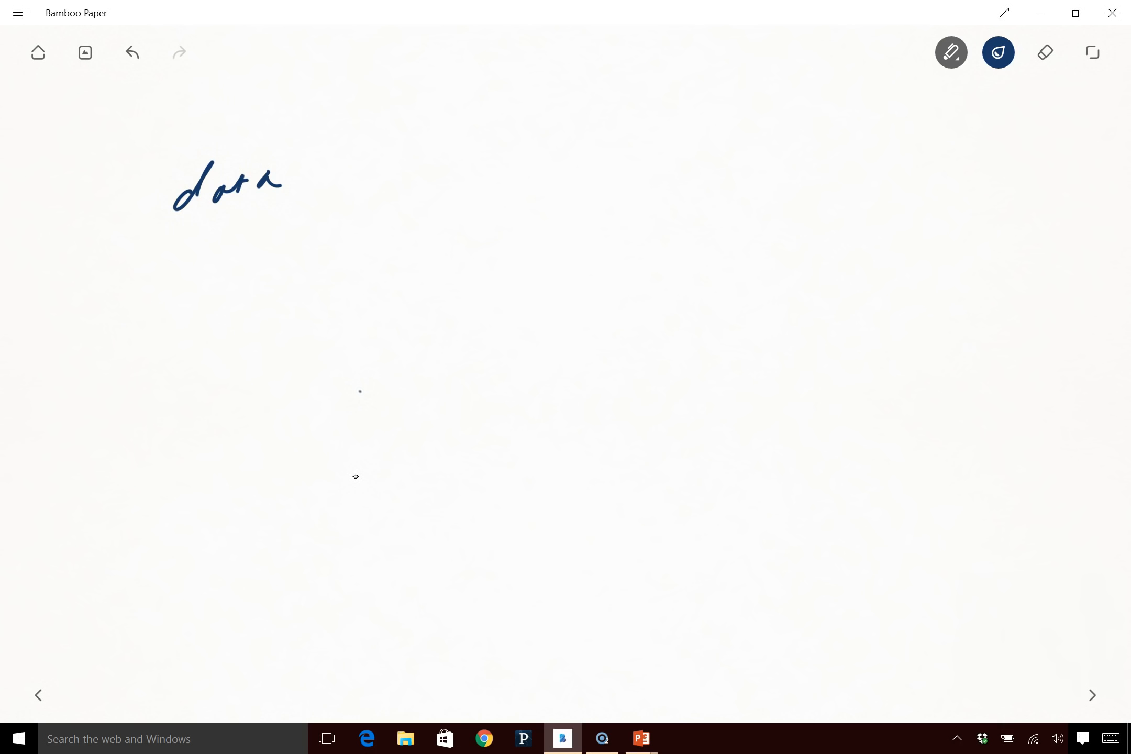
- Draw an arrow right from 'data' and write 'Decision structures' after it
drag(306, 180, 444, 176)
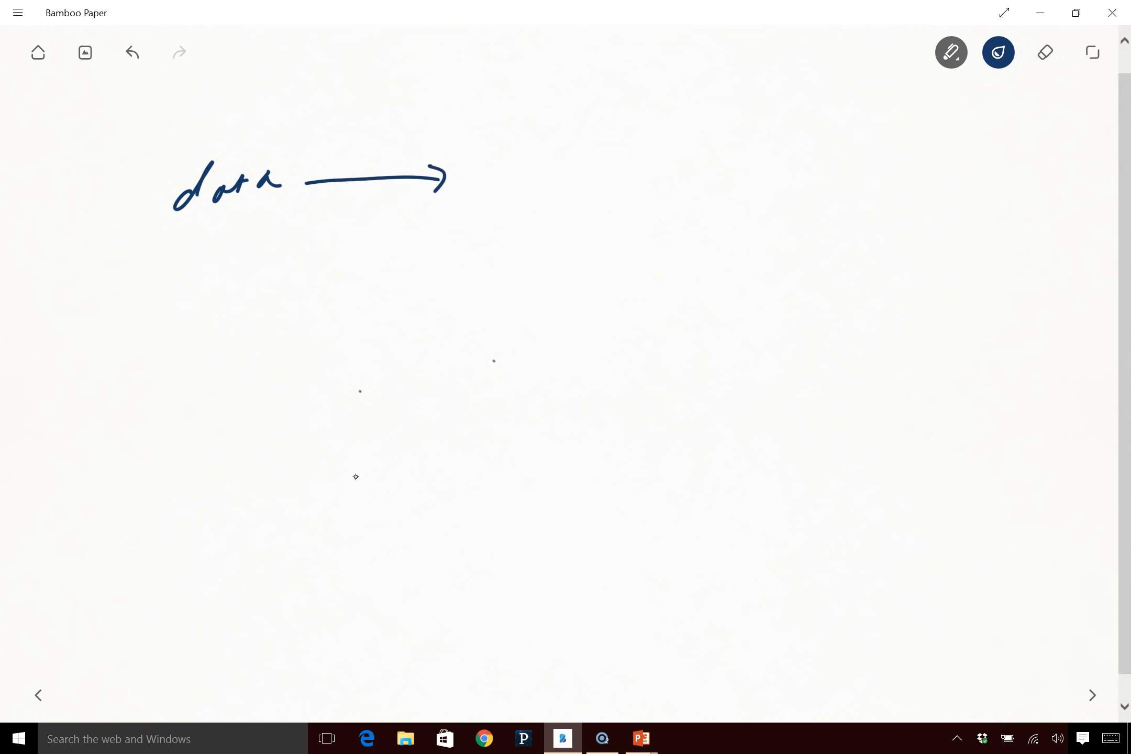
drag(469, 145, 512, 173)
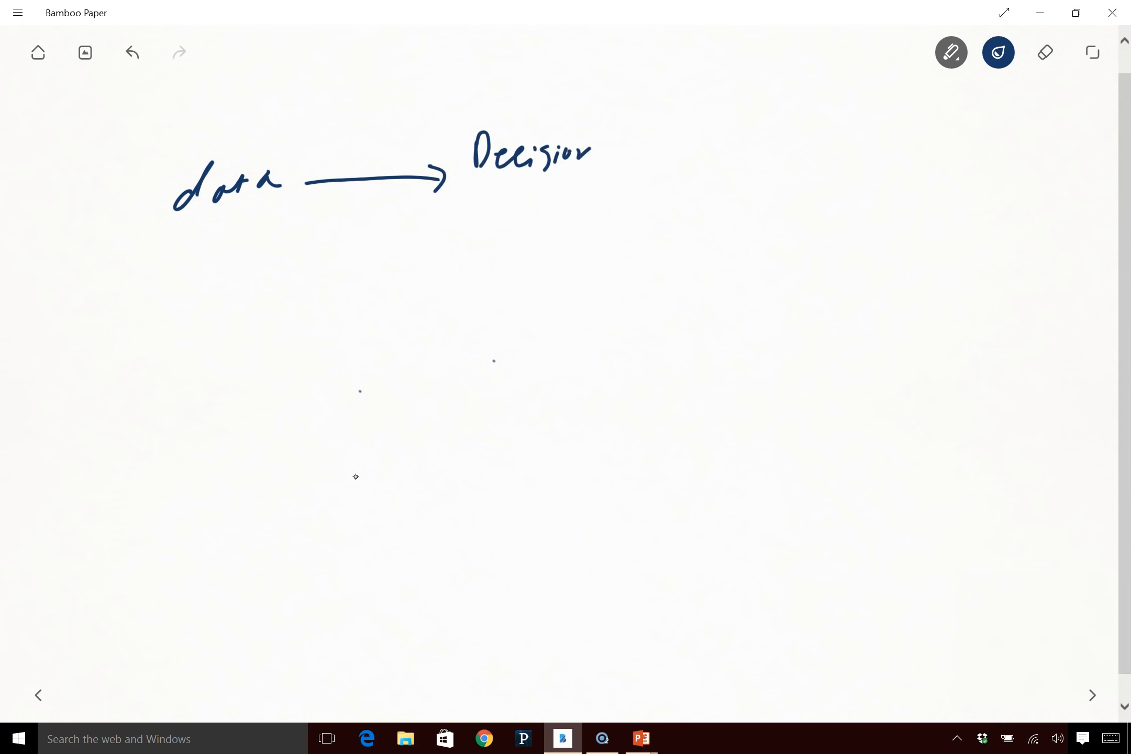
drag(485, 196, 549, 199)
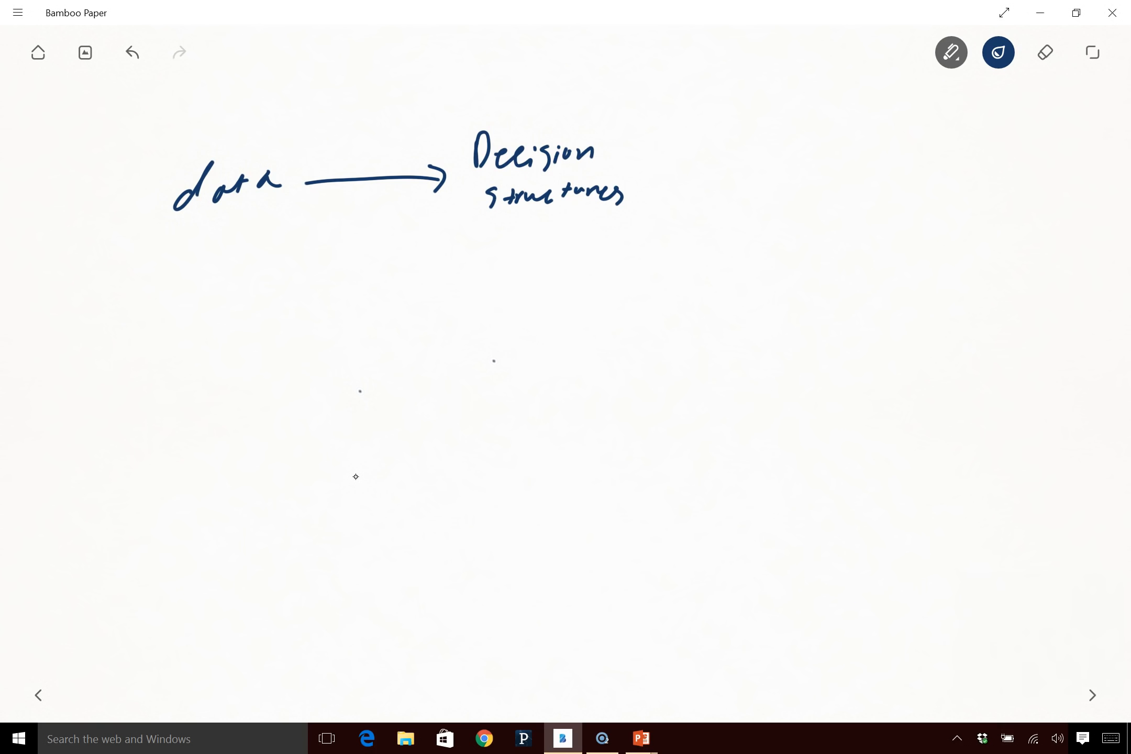
- Add an arrow to 'repetition structures', then a downward arrow toward Functions
drag(649, 178, 746, 174)
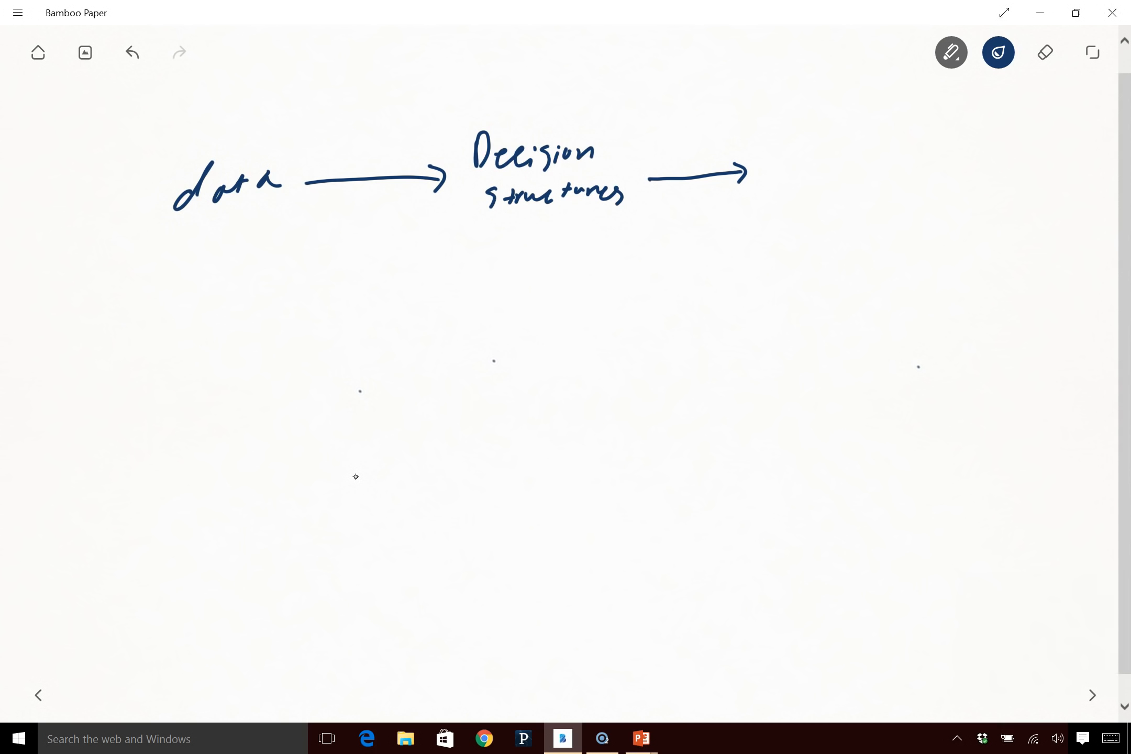
drag(761, 151, 782, 145)
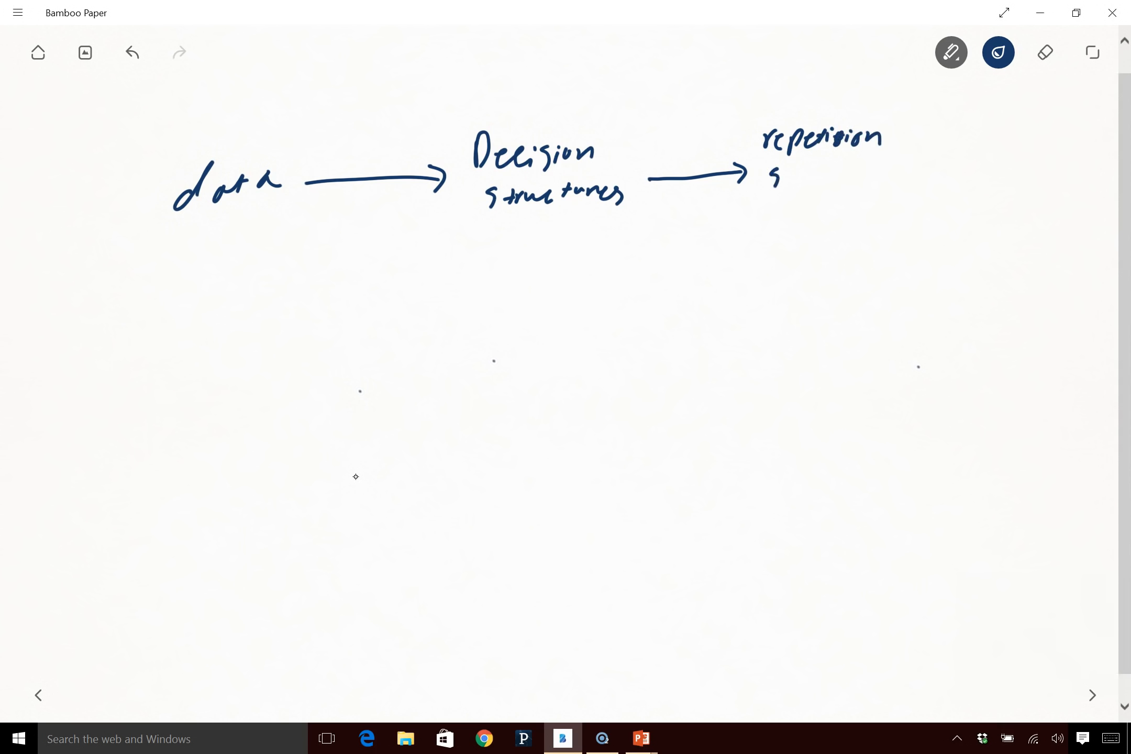
drag(772, 173, 858, 177)
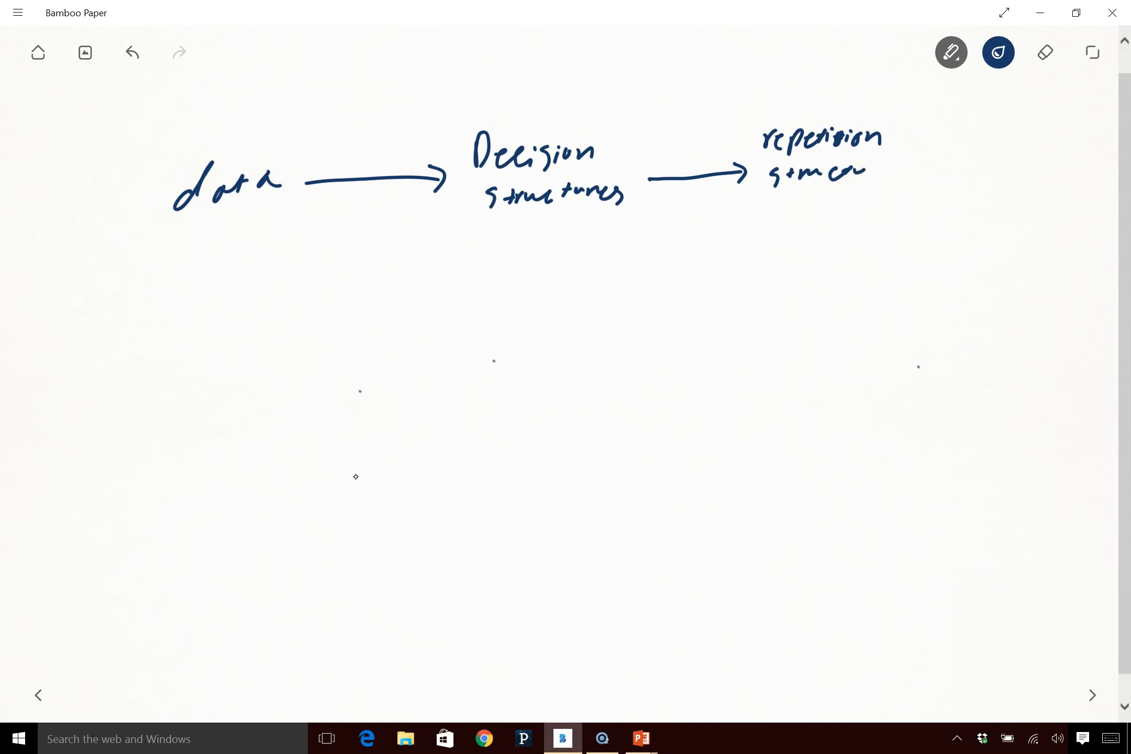
drag(862, 170, 902, 174)
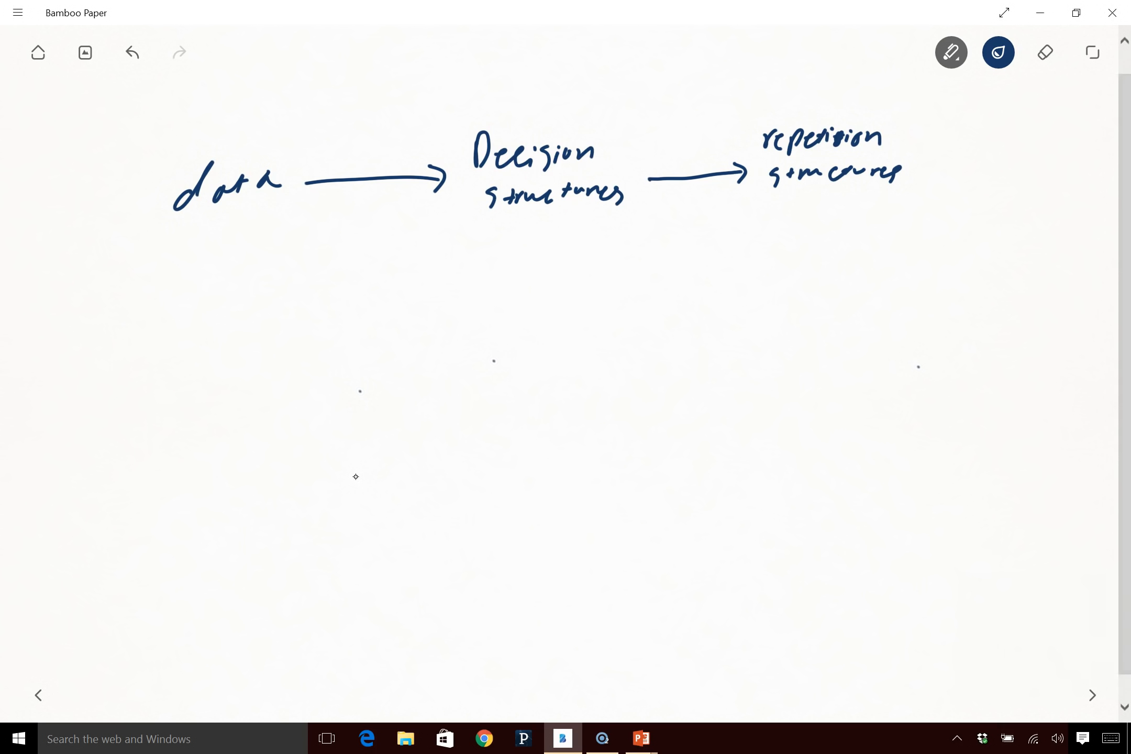
drag(816, 201, 813, 295)
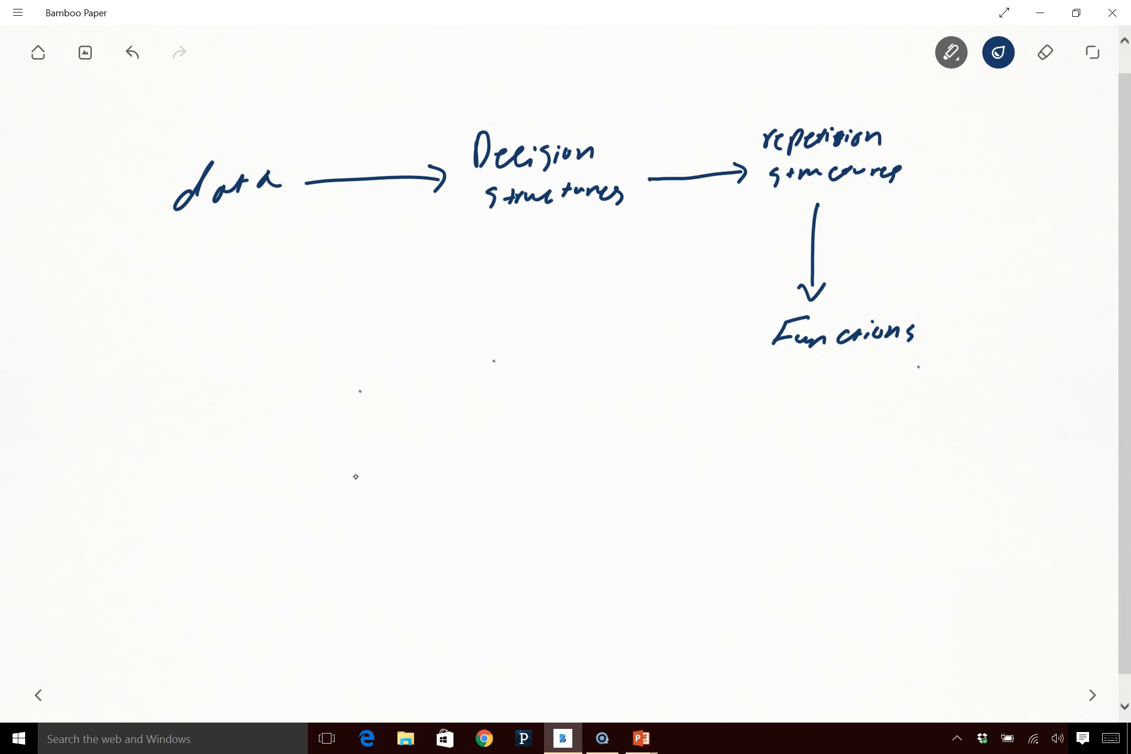
- Ink a line from Functions leftward and up, ending in an arrowhead under 'data'
drag(330, 397, 754, 354)
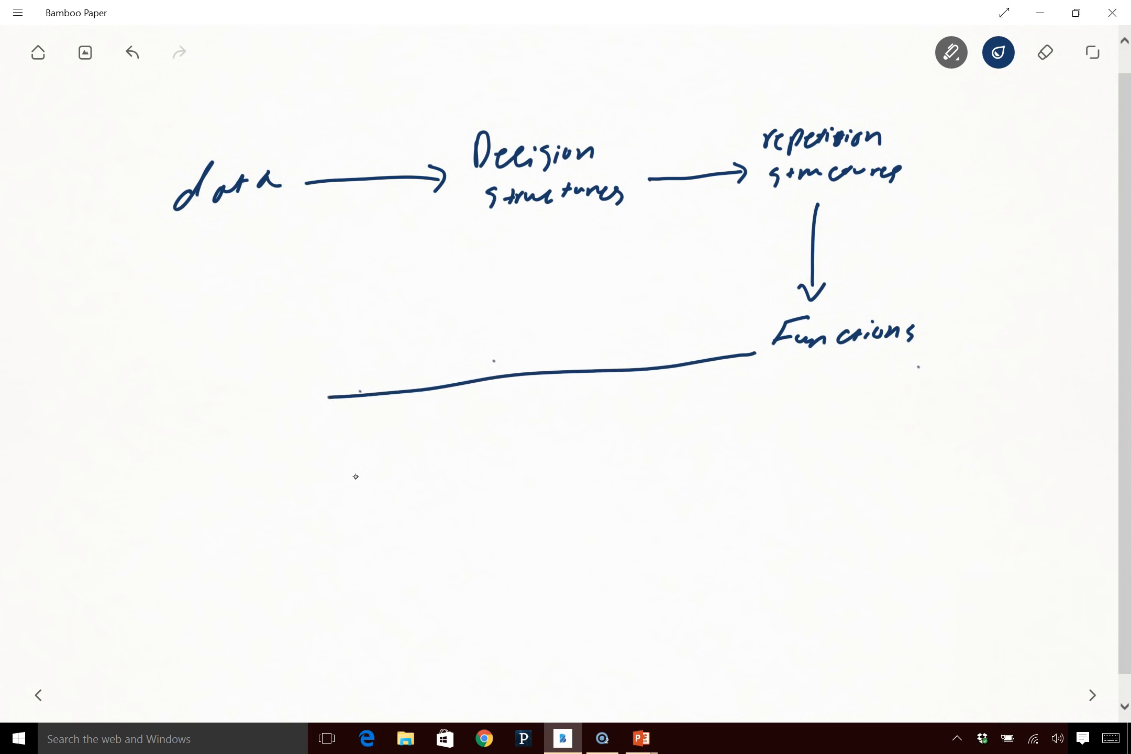
drag(329, 397, 220, 231)
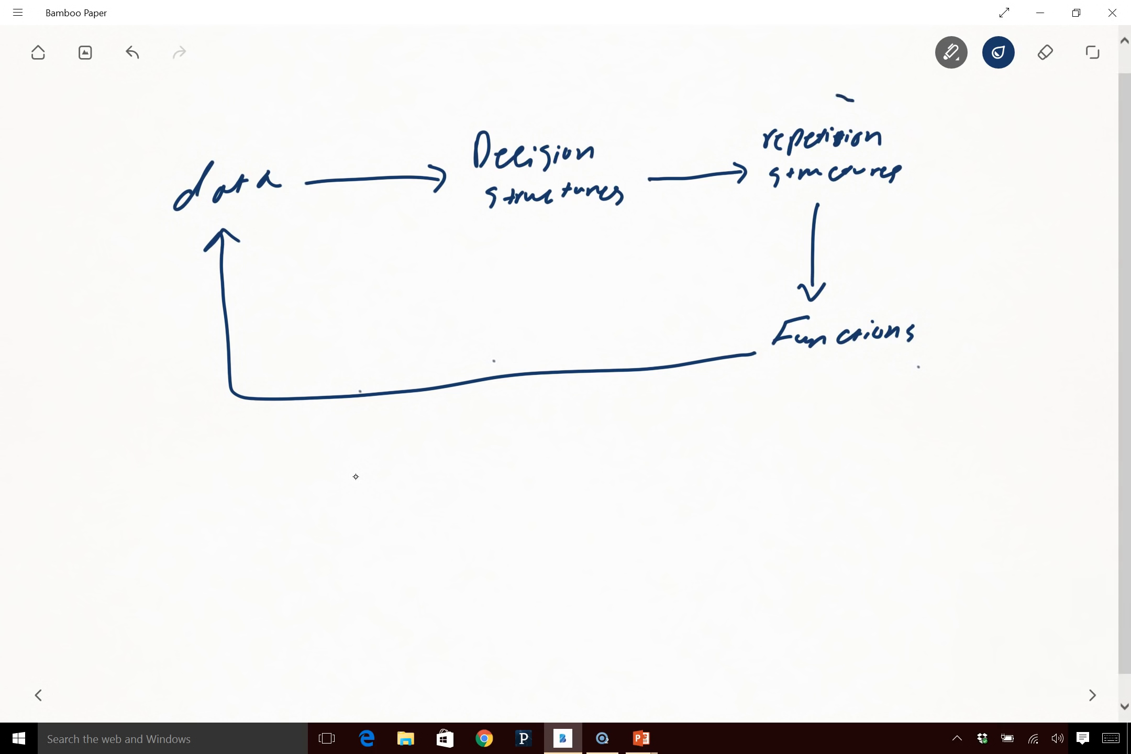
drag(433, 177, 779, 393)
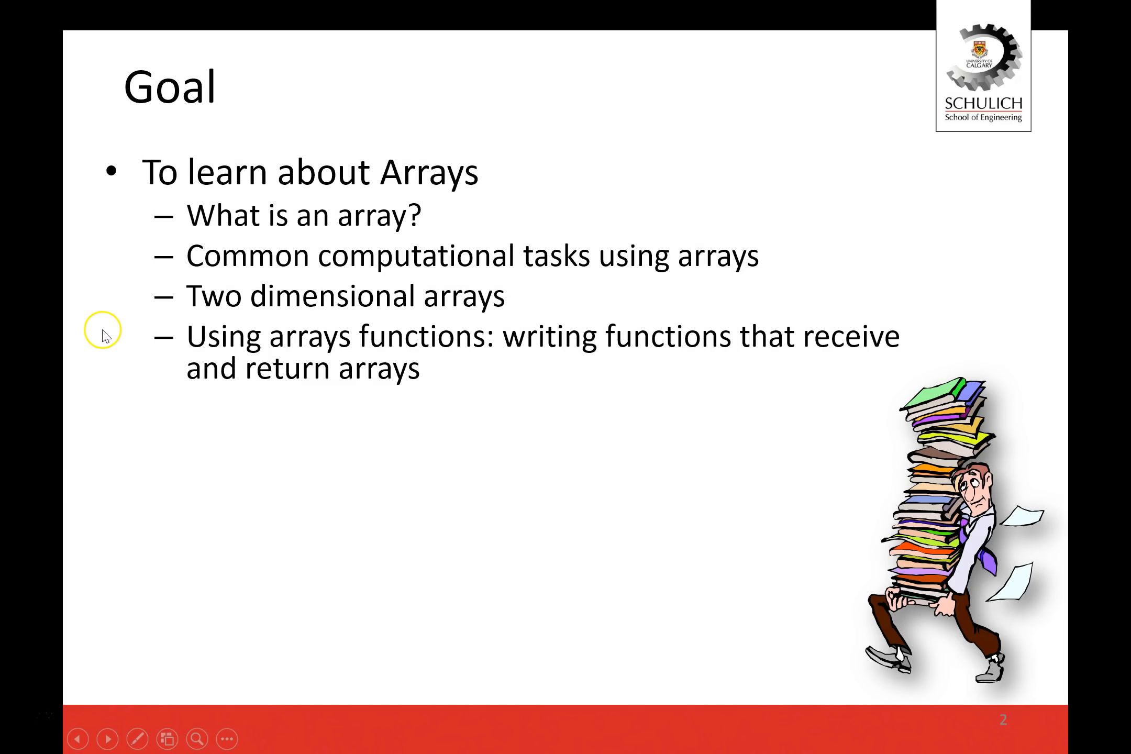
mouse_move(321, 215)
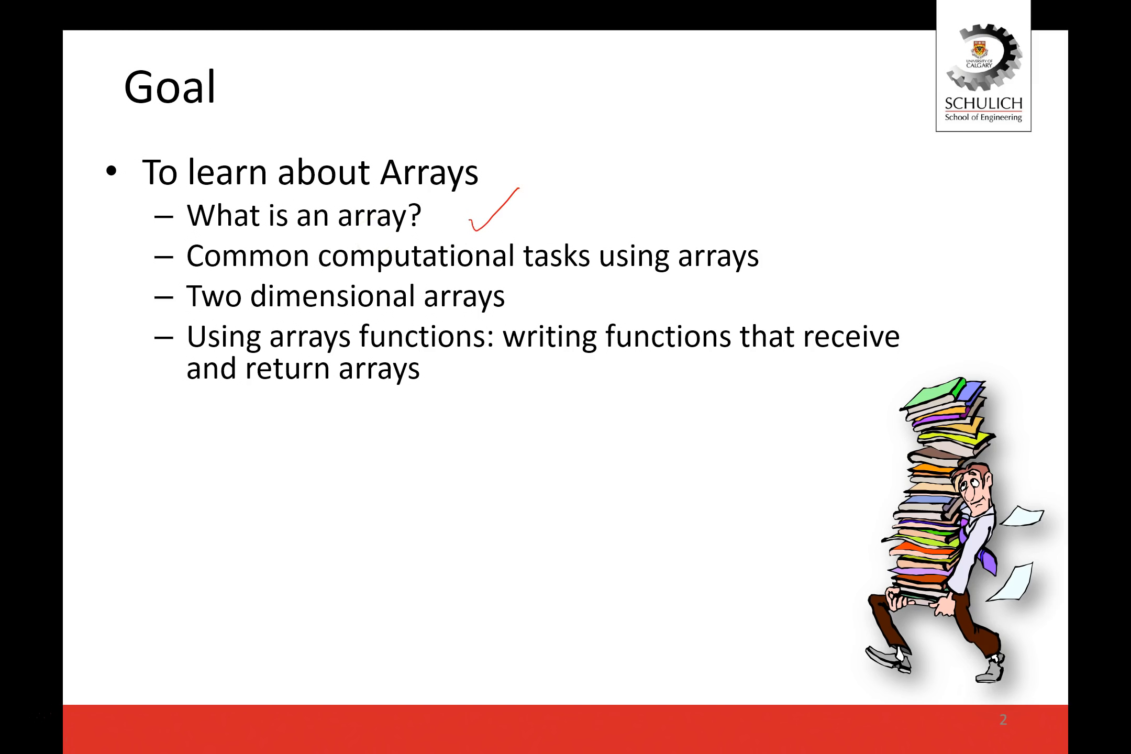
- Tick the computational-tasks and two-dimensional-arrays goals, ink 'pass by ref', and sketch a file box
click(718, 274)
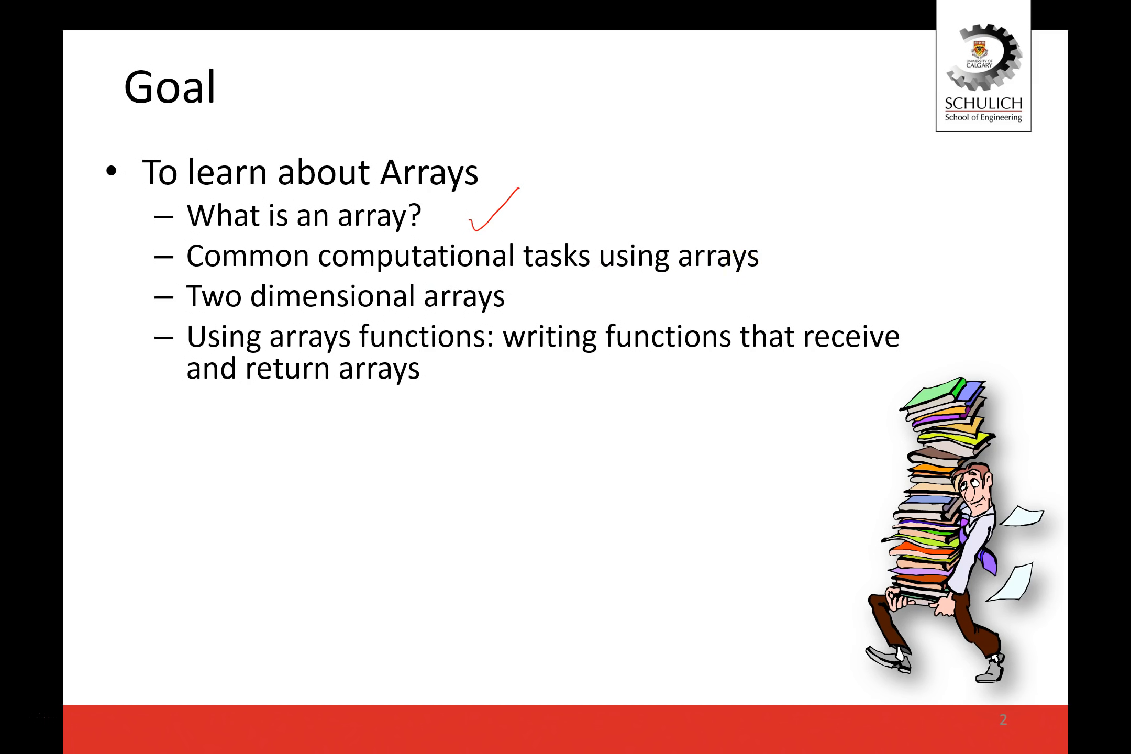
drag(771, 267, 808, 231)
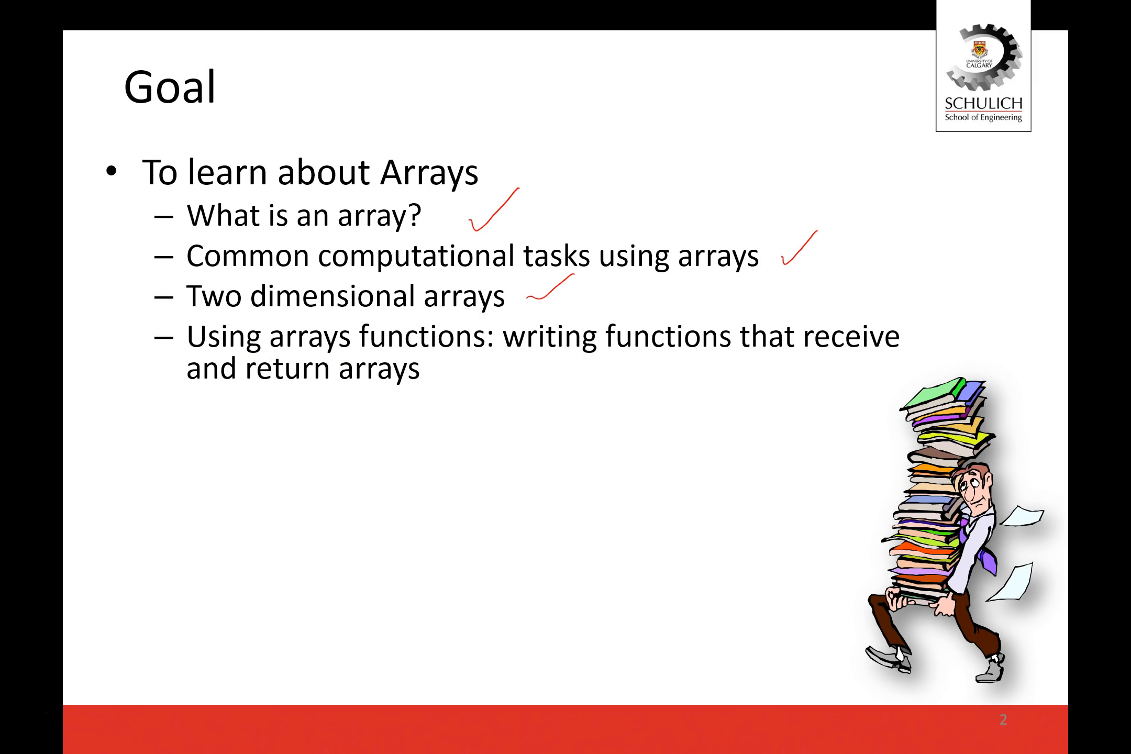
drag(227, 433, 235, 469)
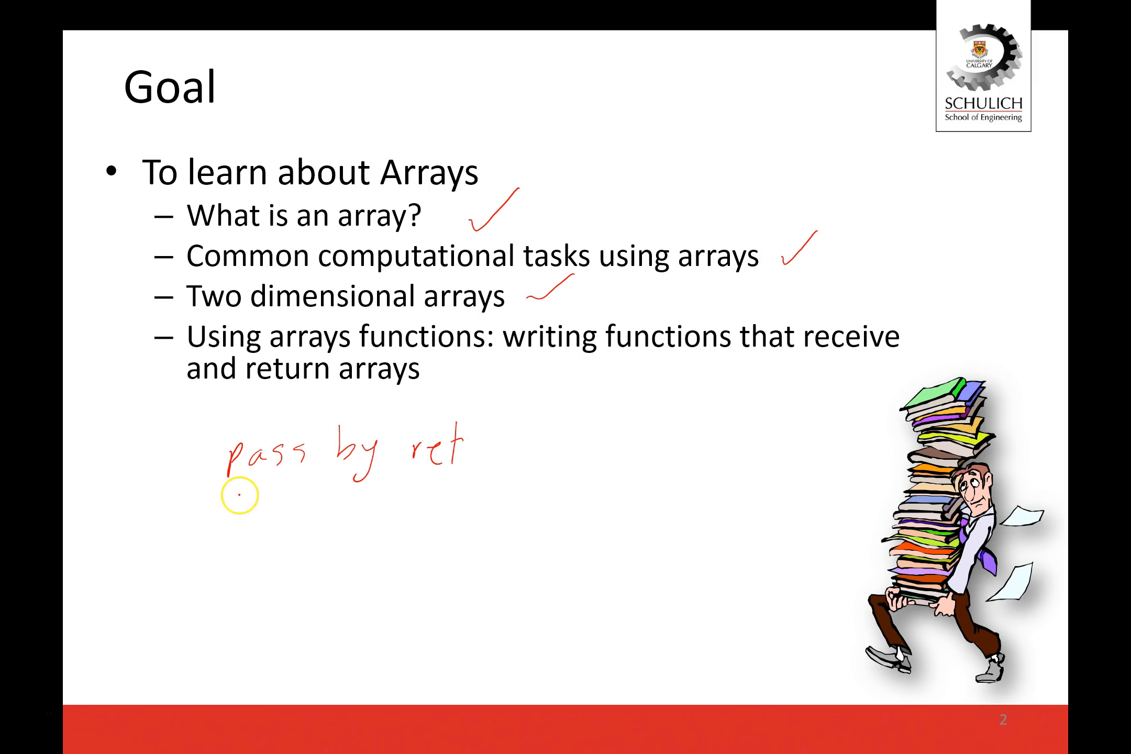
drag(231, 490, 462, 491)
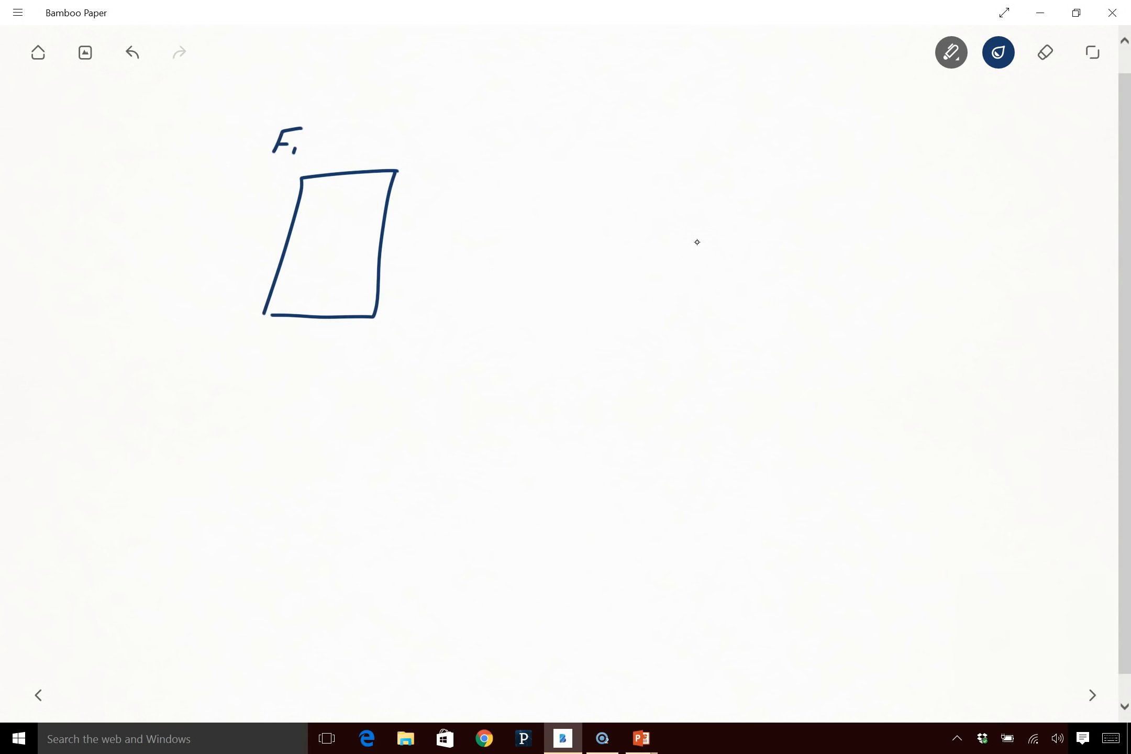
- Sketch the Program box, an arrow from it to 'average', and label the file box 'Disk'
drag(303, 145, 325, 144)
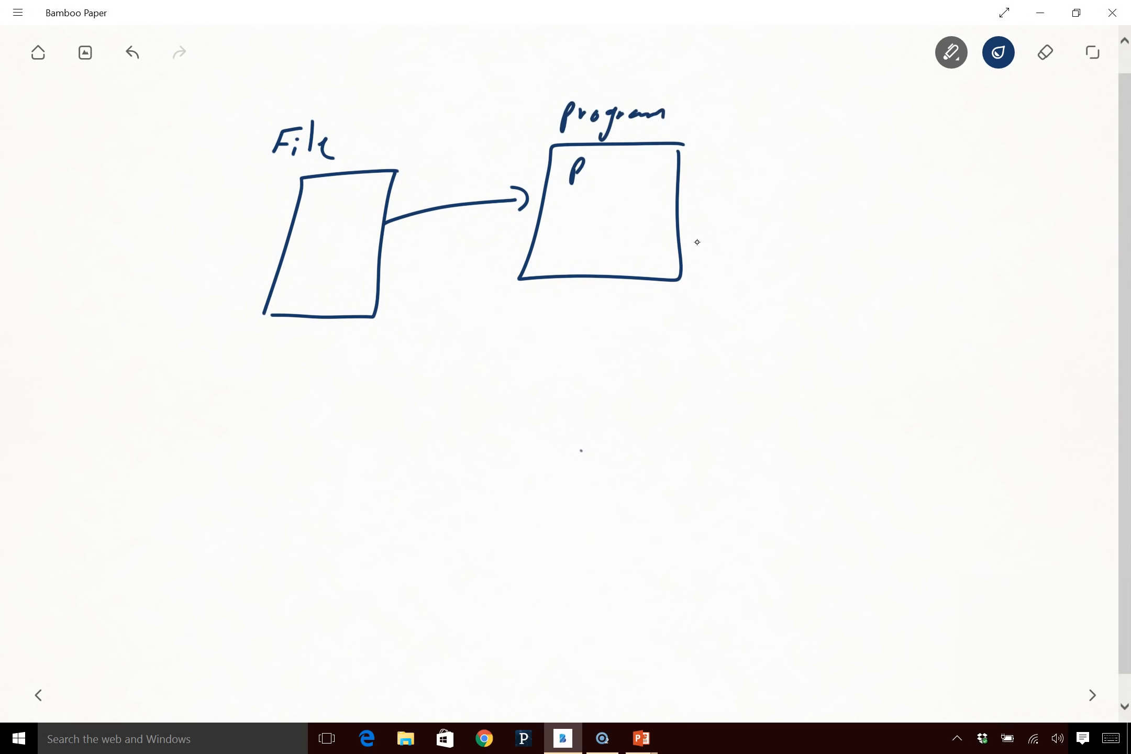
drag(676, 204, 782, 202)
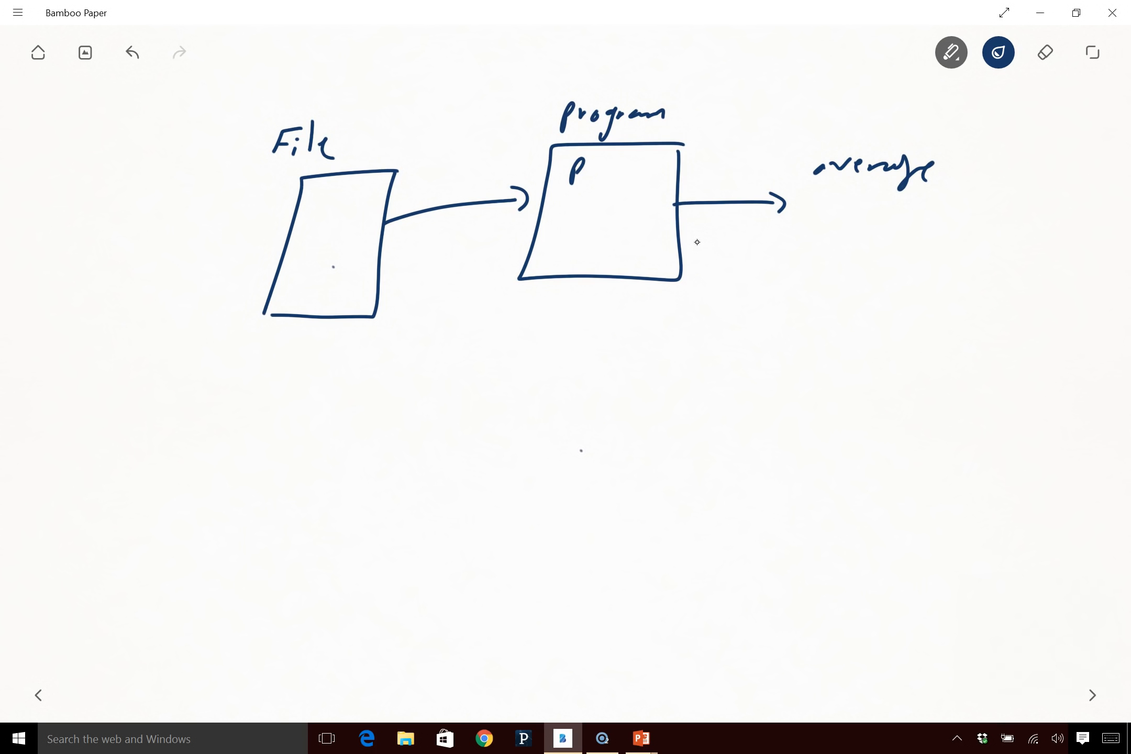
drag(285, 343, 300, 382)
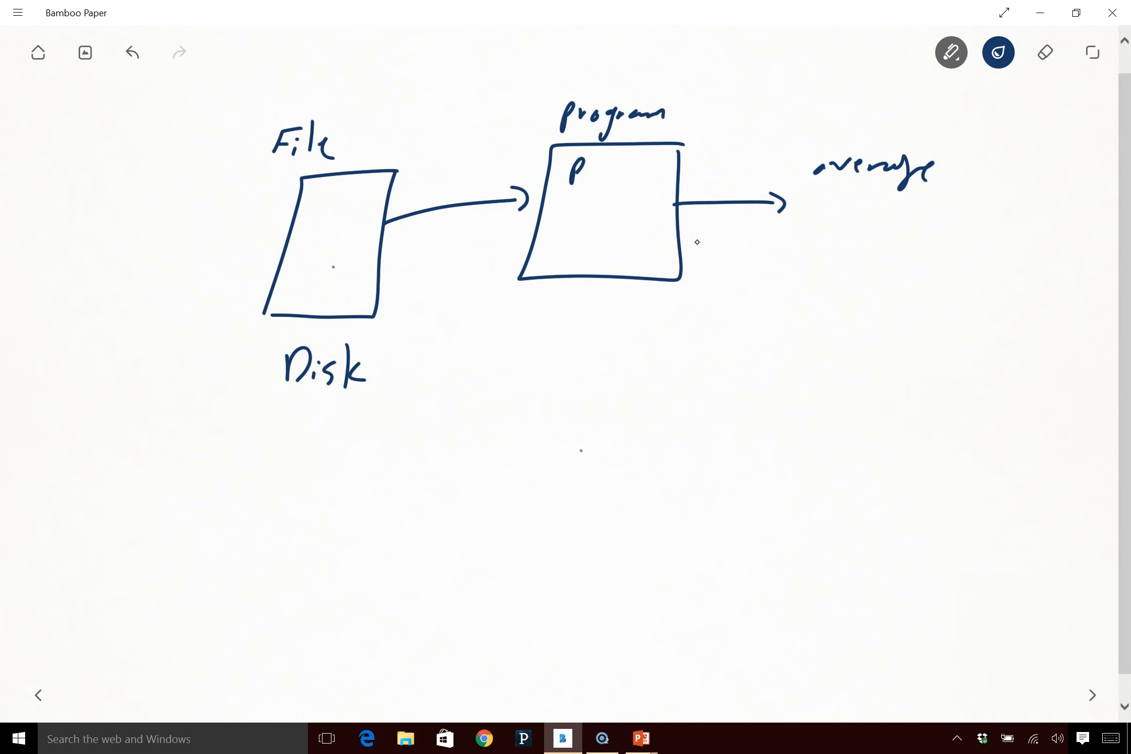
- Label the Program box 'RAM' and draw an arrow into a grade array 80, 90, 85, 80
drag(568, 305, 567, 324)
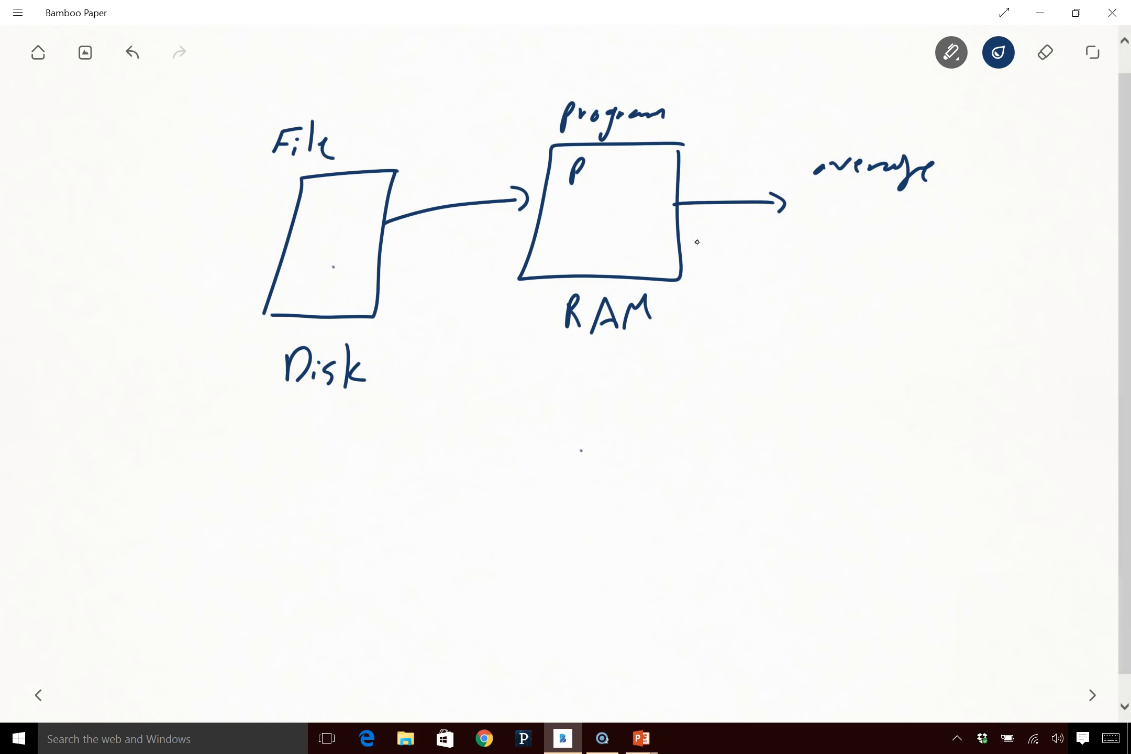
drag(382, 440, 823, 498)
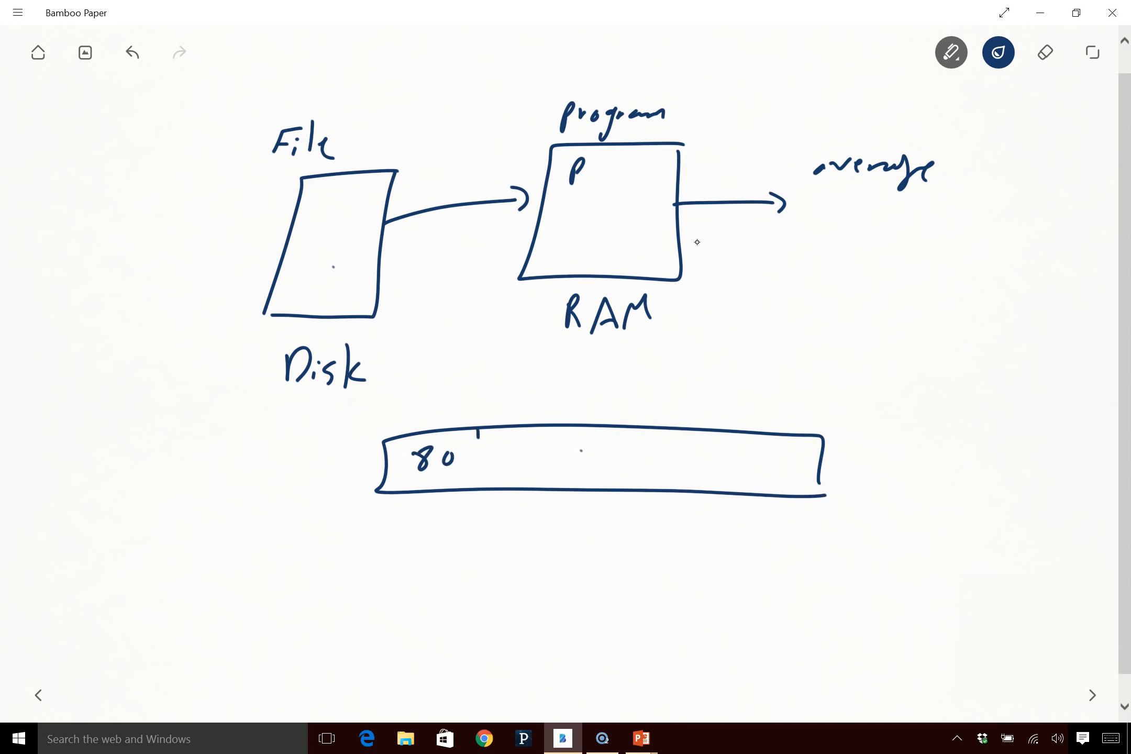
drag(473, 436, 577, 476)
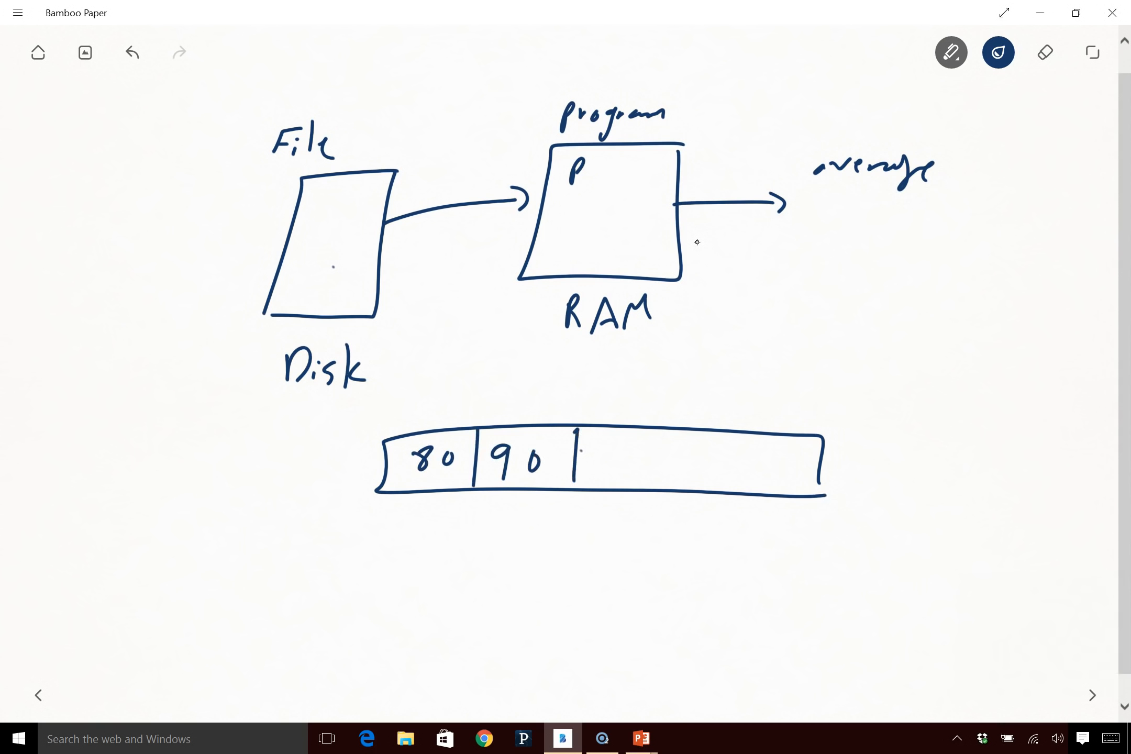
text(85)
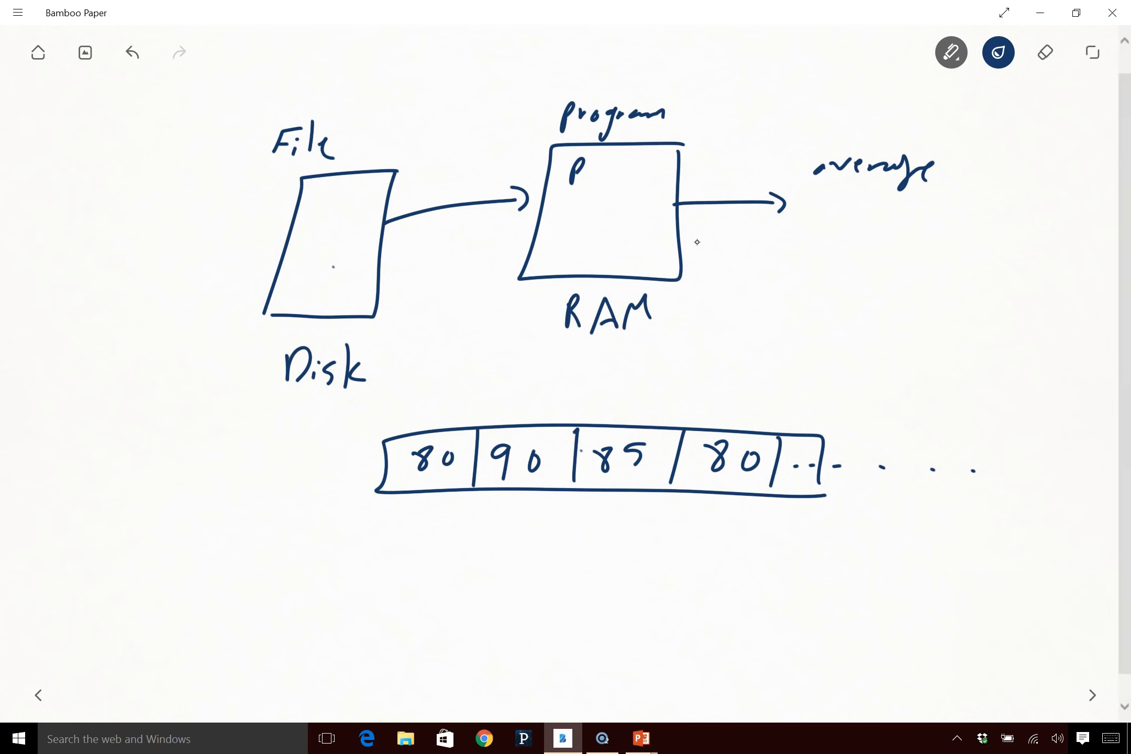
drag(306, 464, 361, 463)
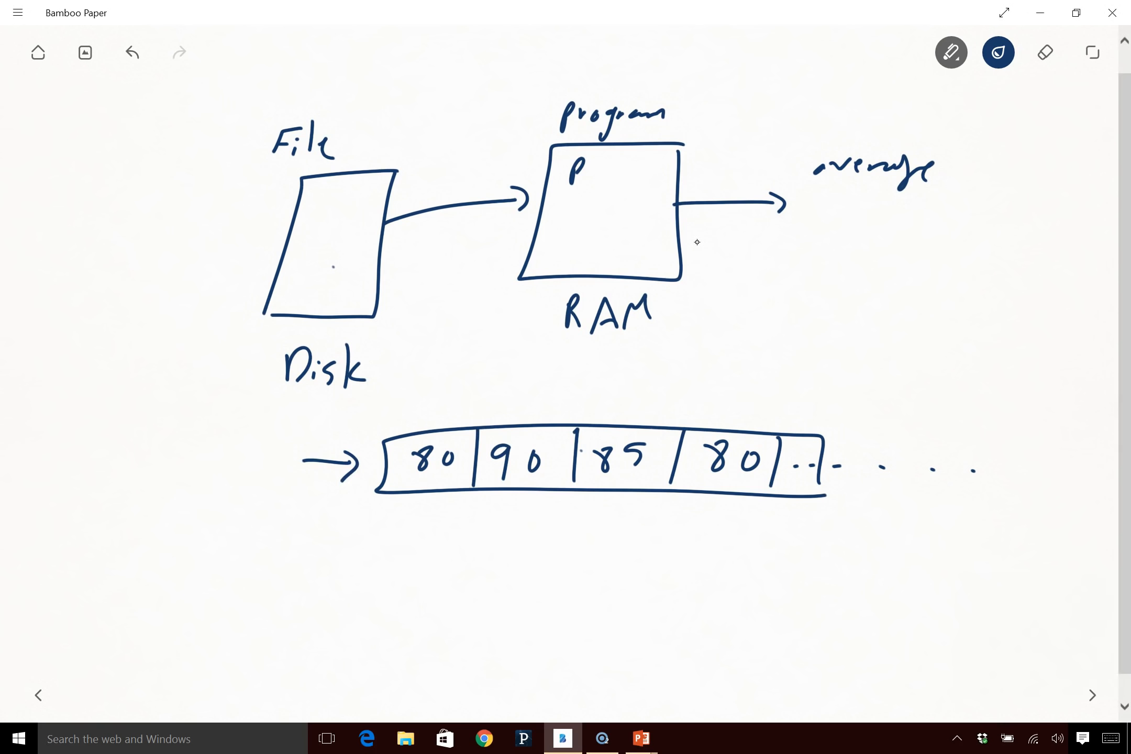